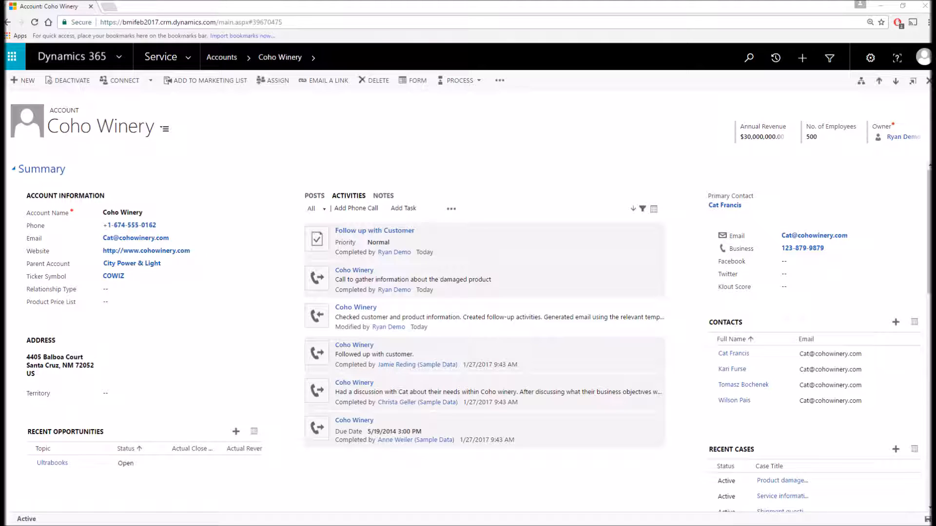
- From the Coho Winery account, go to the list of active contacts
{"action": "left_click", "coordinate": [139, 238]}
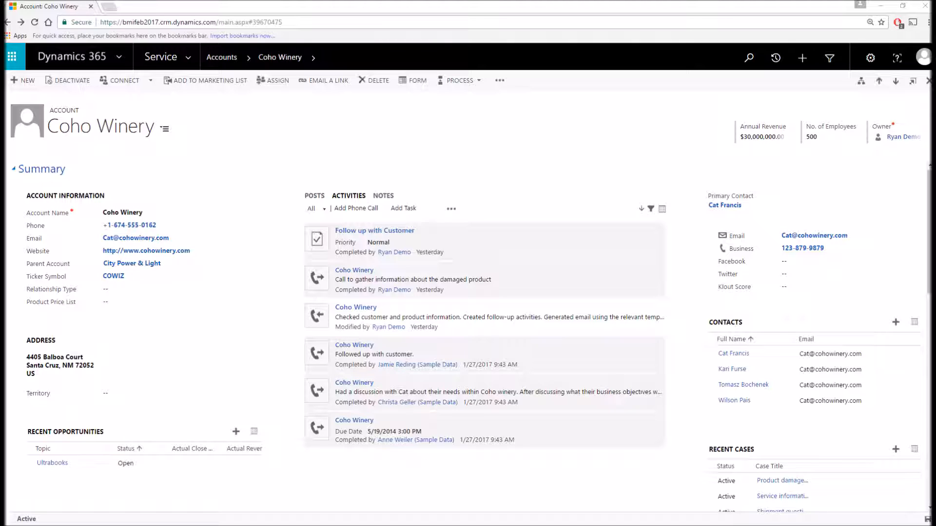
{"action": "mouse_move", "coordinate": [207, 60]}
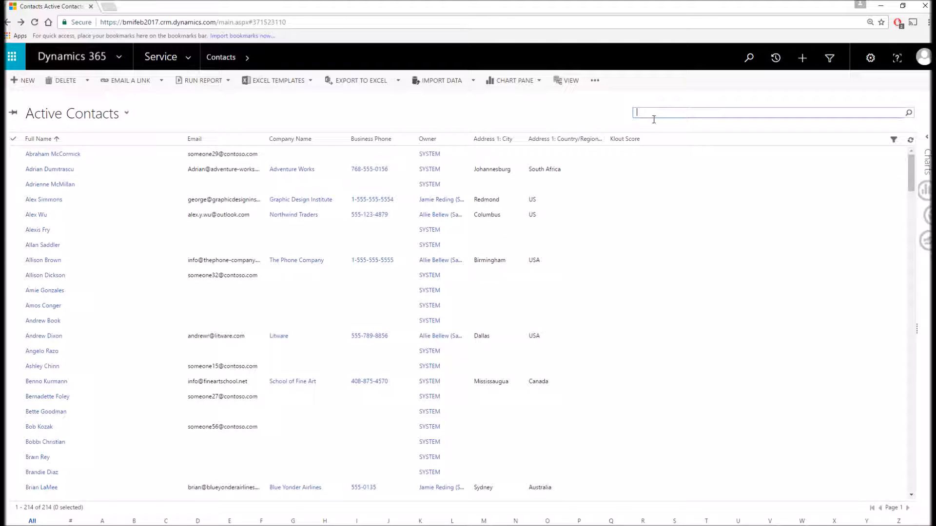
{"action": "type", "text": "cat francis"}
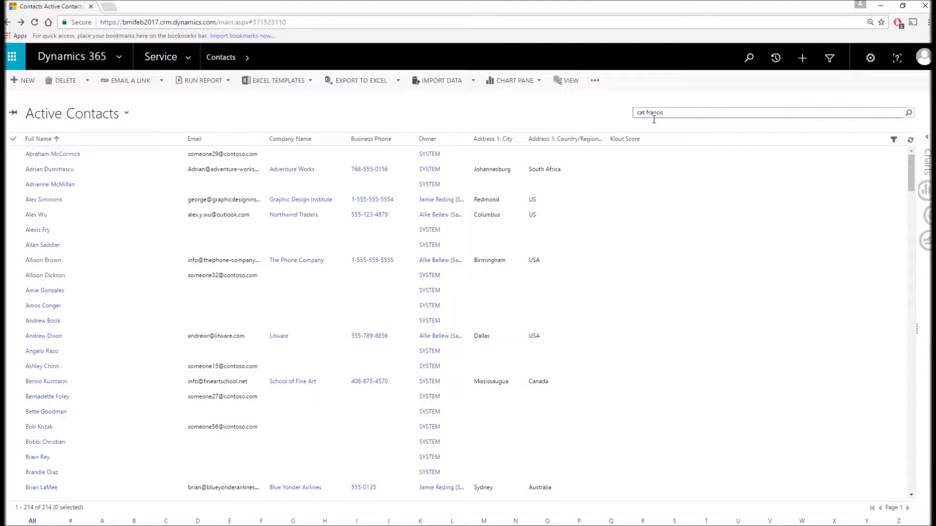
{"action": "key", "text": "Enter"}
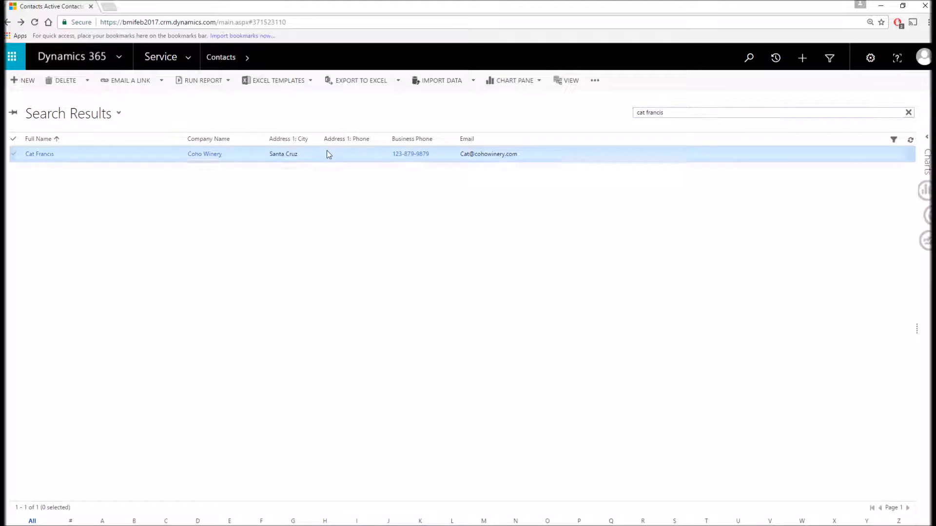
{"action": "double_click", "coordinate": [39, 154]}
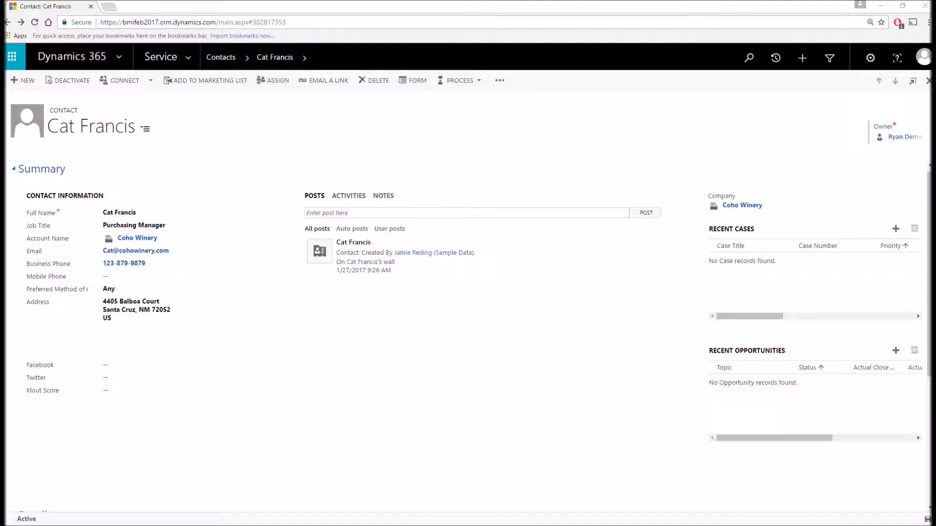
{"action": "left_click", "coordinate": [137, 212]}
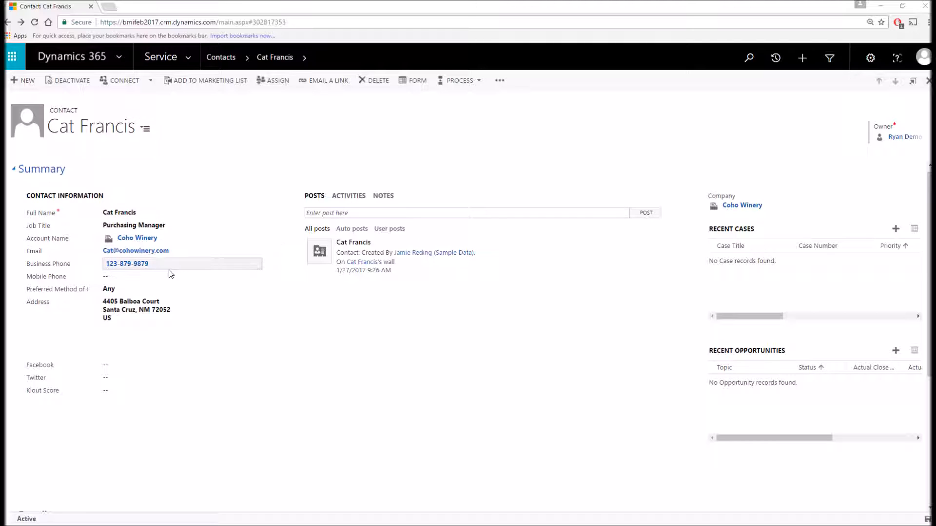
{"action": "left_click", "coordinate": [180, 238]}
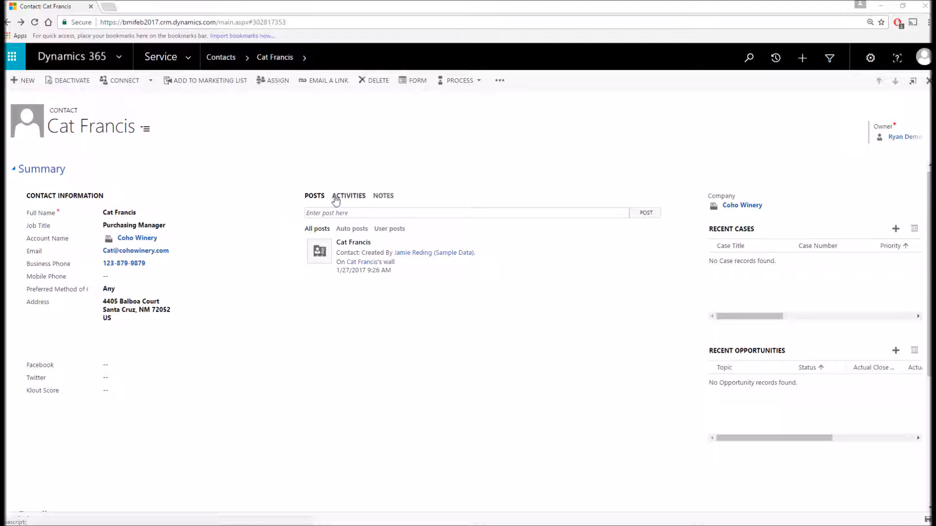
{"action": "left_click", "coordinate": [349, 195]}
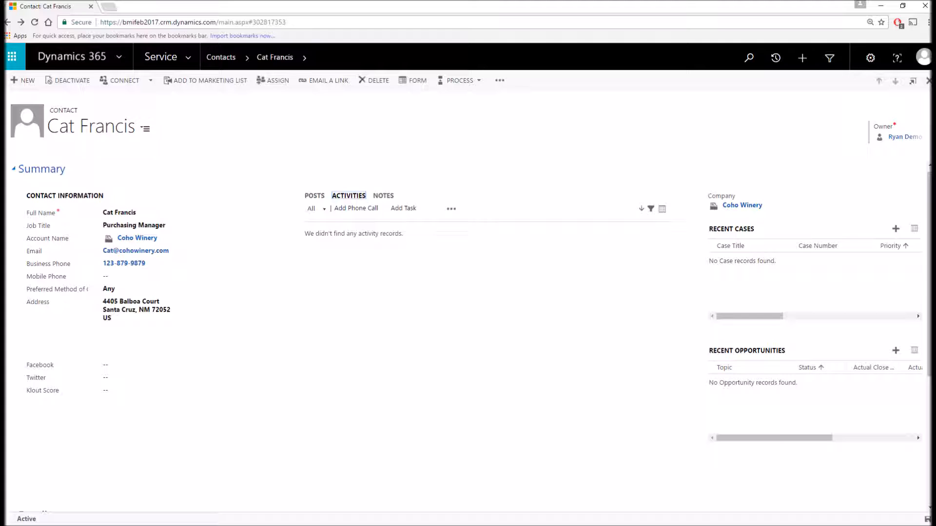
{"action": "mouse_move", "coordinate": [790, 234]}
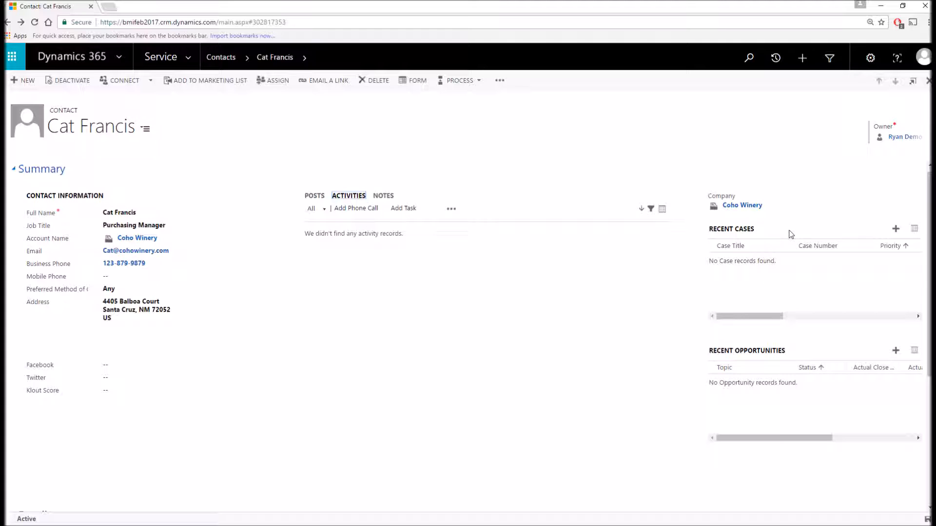
{"action": "mouse_move", "coordinate": [788, 345]}
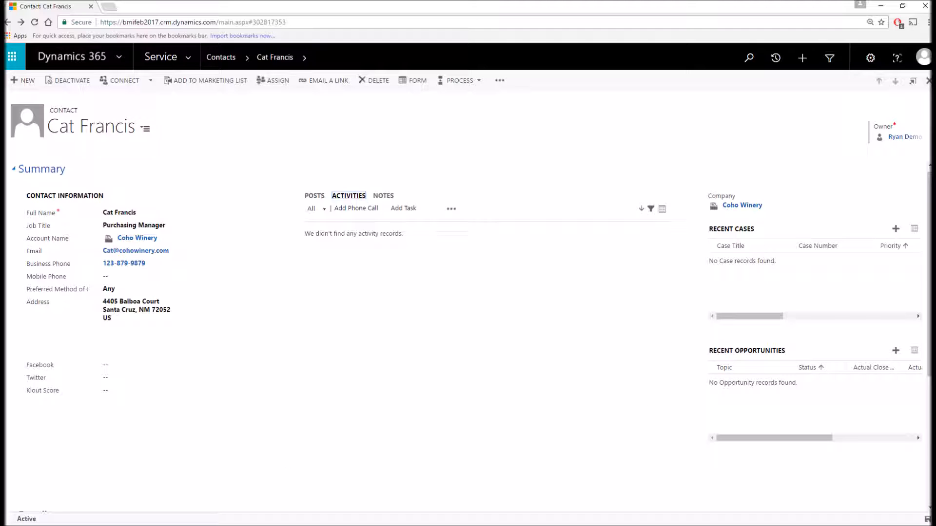
{"action": "left_click", "coordinate": [185, 57]}
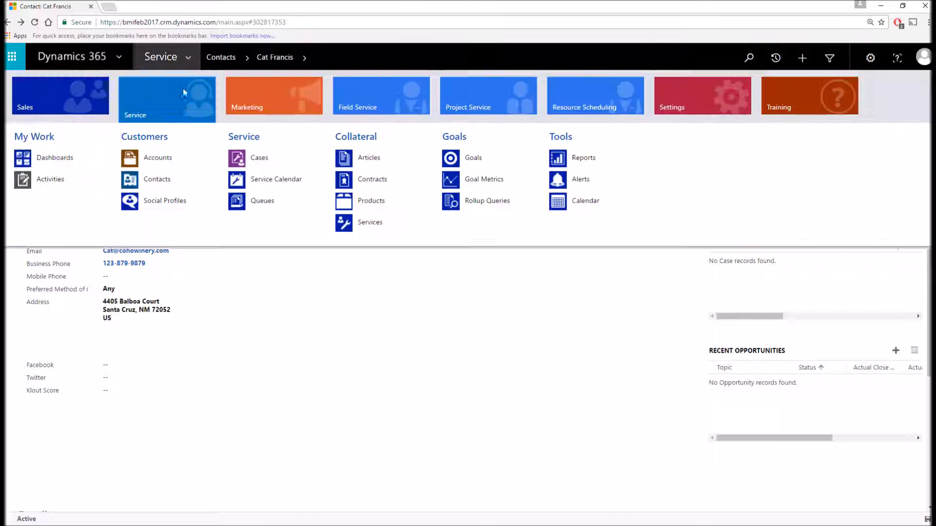
- Go to Cases and open the Product damaged during shipment case
{"action": "left_click", "coordinate": [259, 158]}
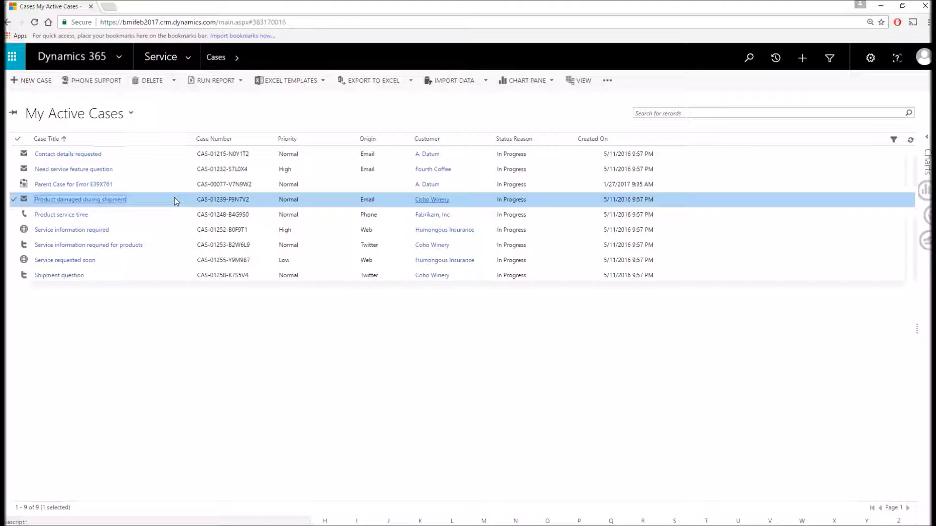
{"action": "double_click", "coordinate": [80, 199]}
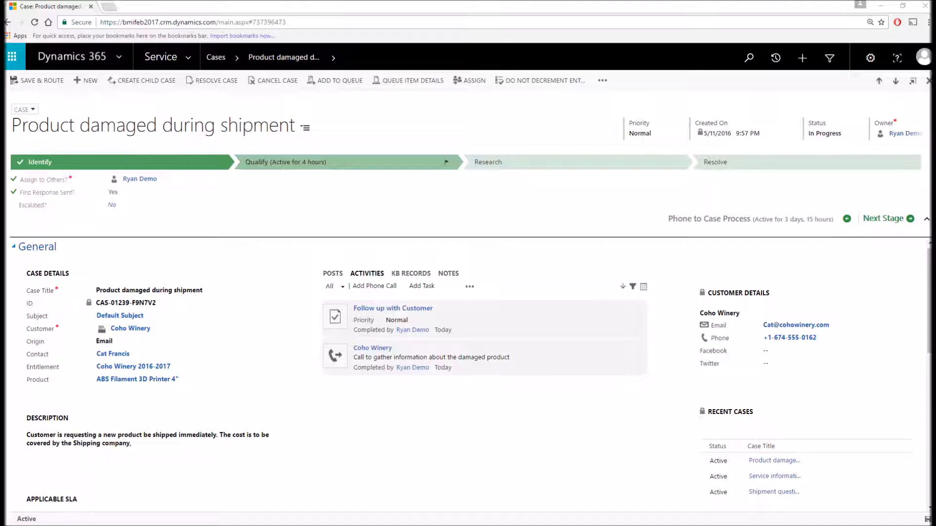
{"action": "mouse_move", "coordinate": [326, 193]}
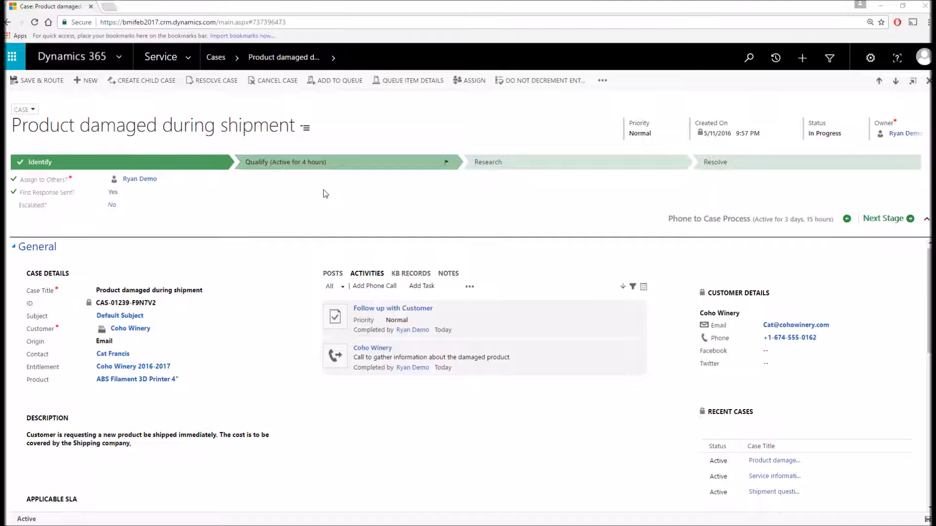
{"action": "mouse_move", "coordinate": [301, 211]}
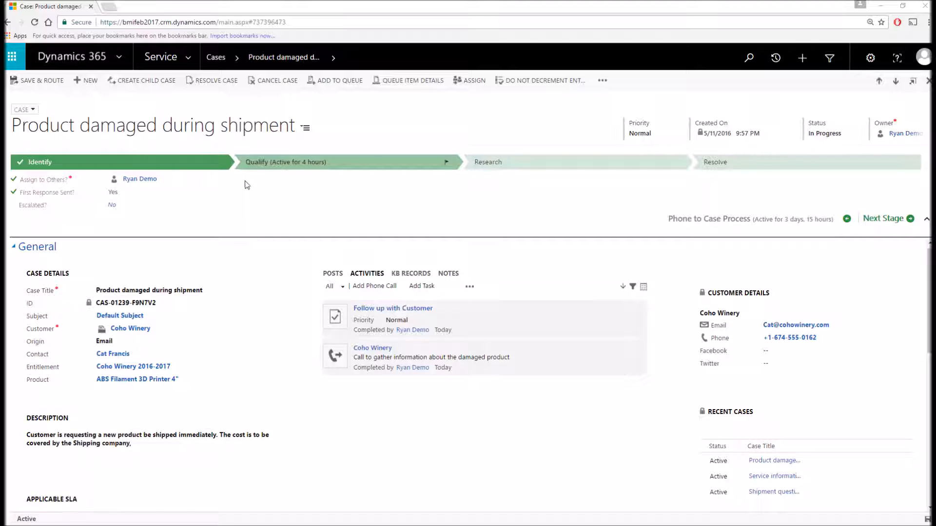
- Mark the case as escalated by setting Escalated? to Yes
{"action": "left_click", "coordinate": [113, 205]}
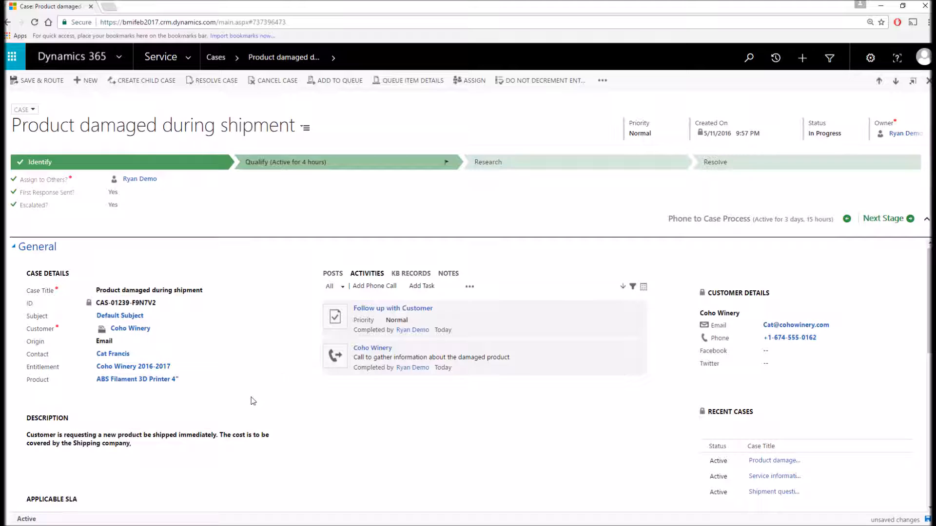
{"action": "mouse_move", "coordinate": [358, 478]}
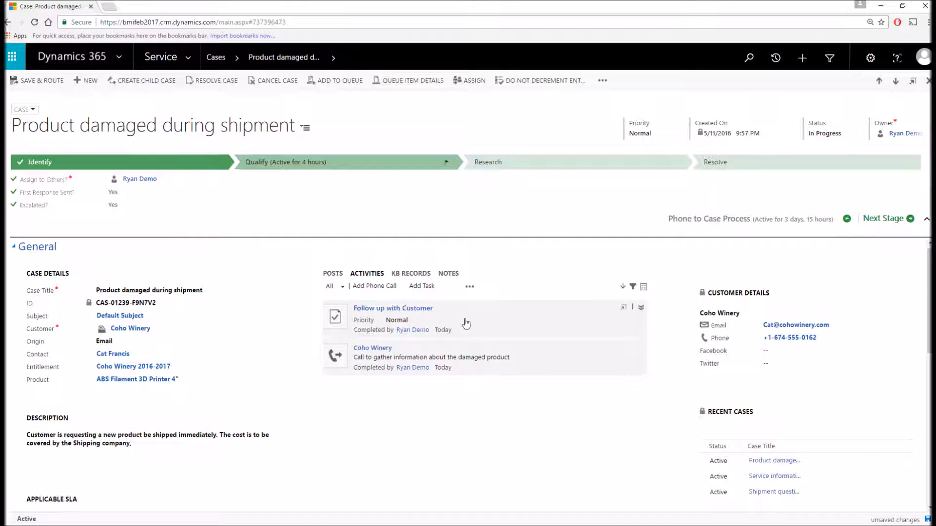
{"action": "mouse_move", "coordinate": [482, 343]}
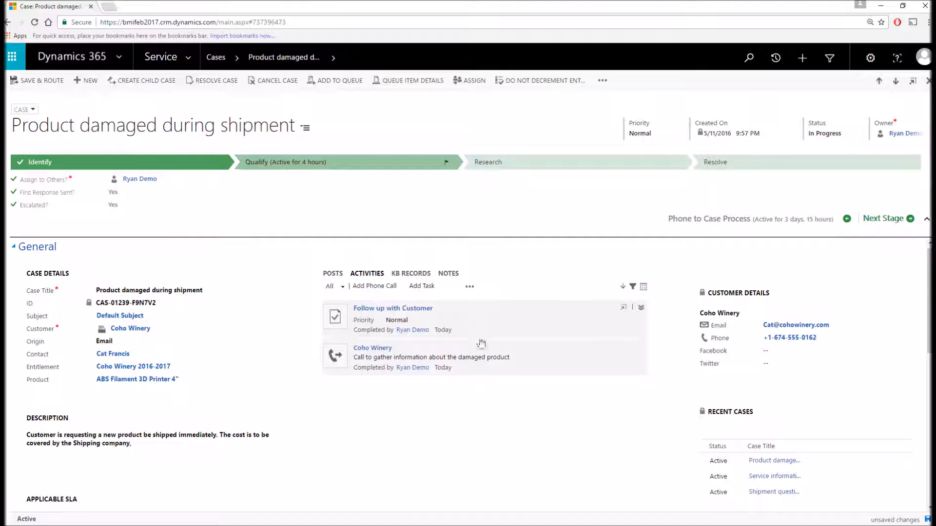
{"action": "mouse_move", "coordinate": [414, 406]}
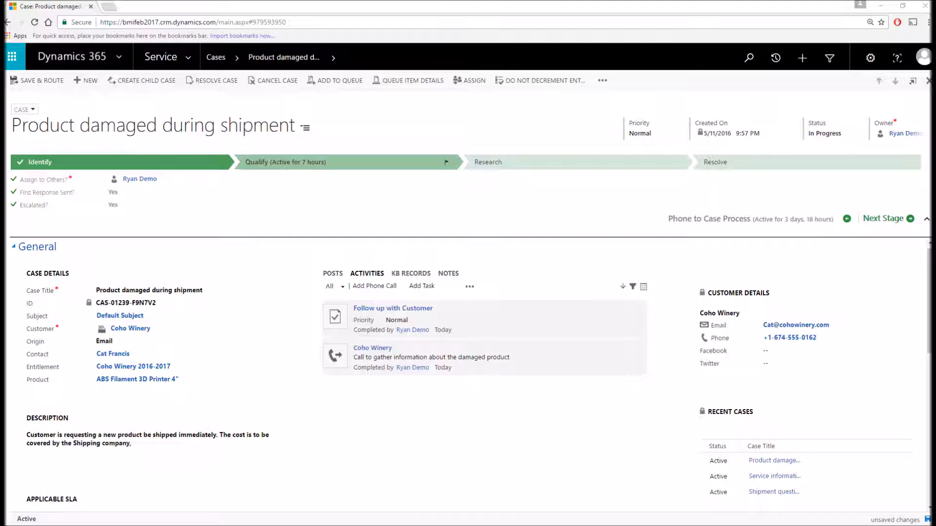
- Show KB Records for 'Product damaged' and browse the matching articles
{"action": "left_click", "coordinate": [410, 273]}
{"action": "type", "text": "Product damaged"}
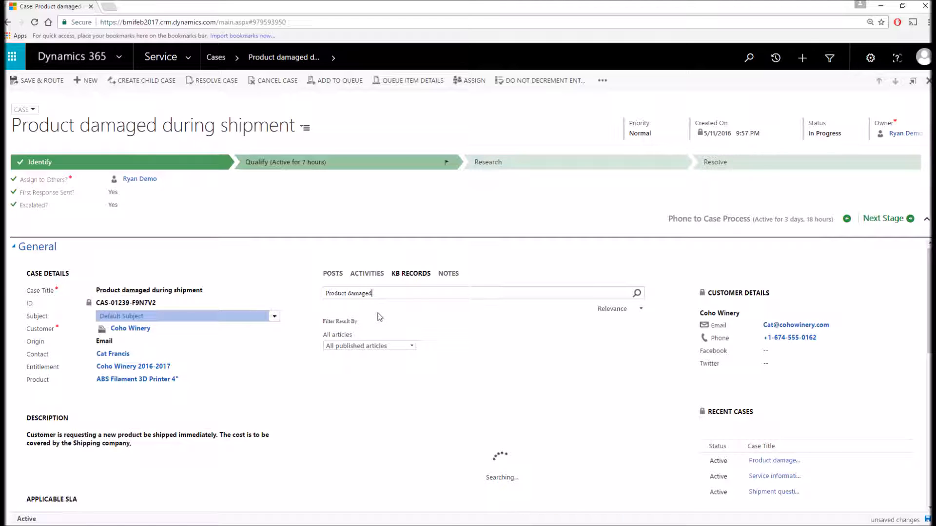
{"action": "scroll", "scroll_direction": "down", "scroll_amount": 3}
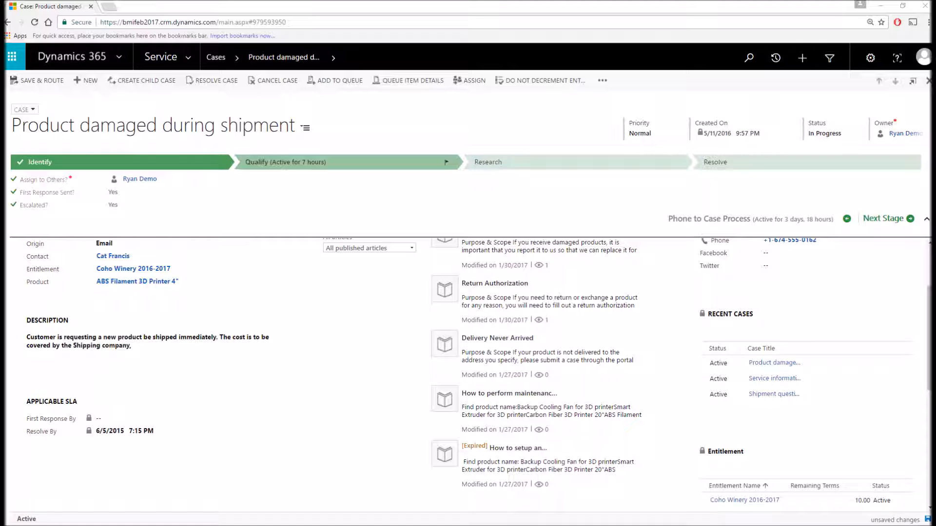
{"action": "mouse_move", "coordinate": [406, 214]}
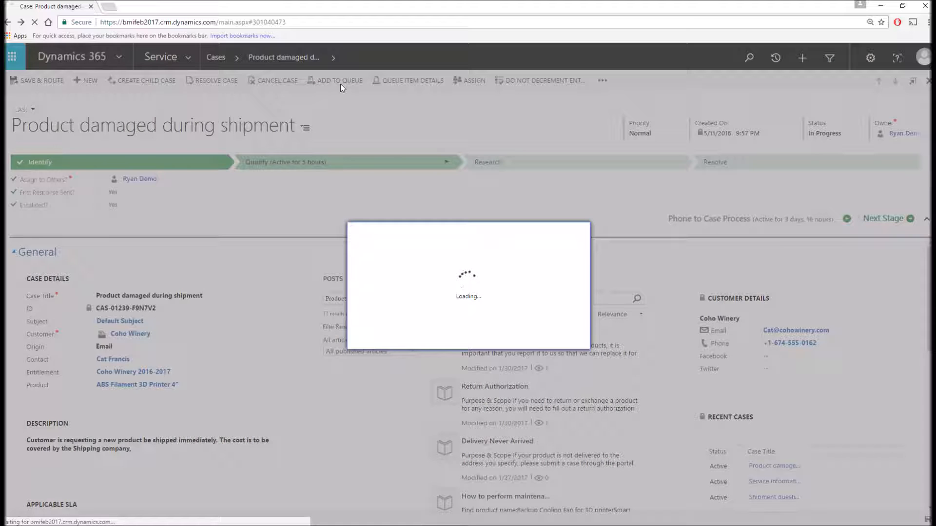
{"action": "left_click", "coordinate": [340, 80]}
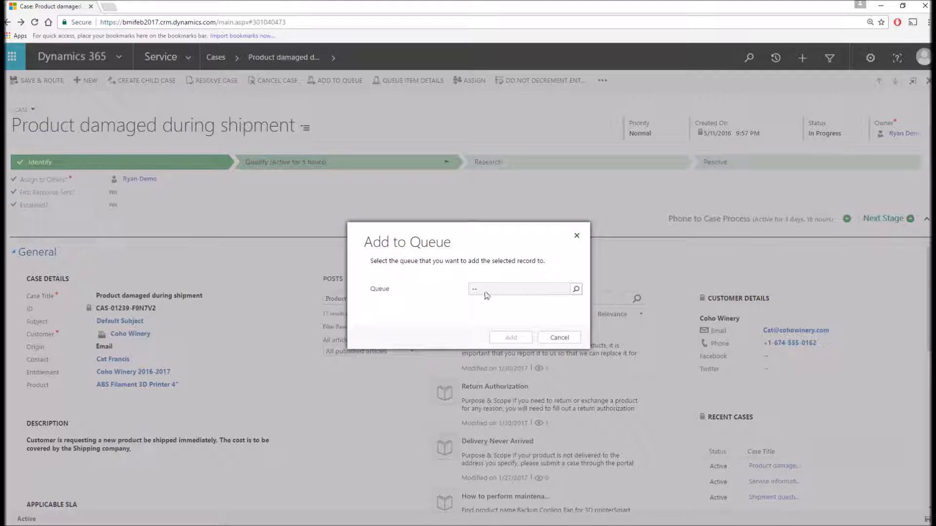
{"action": "mouse_move", "coordinate": [550, 299]}
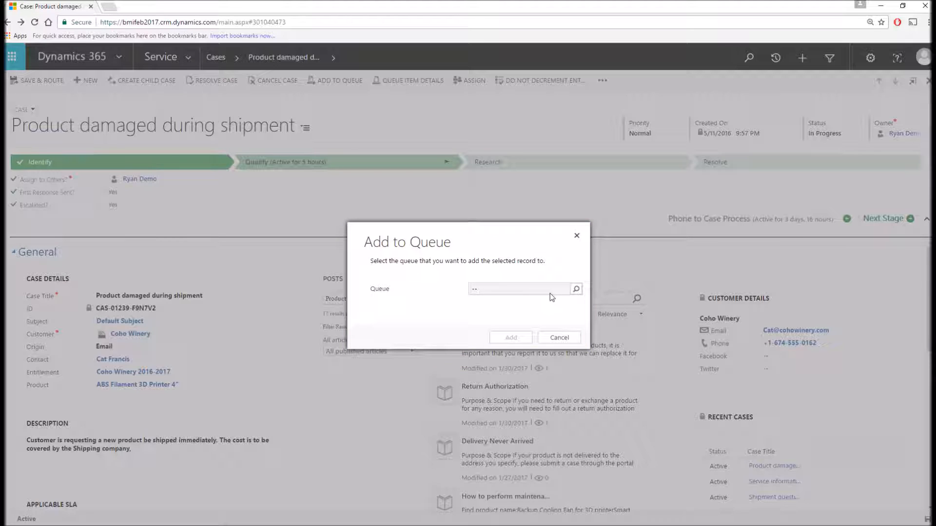
{"action": "mouse_move", "coordinate": [540, 296]}
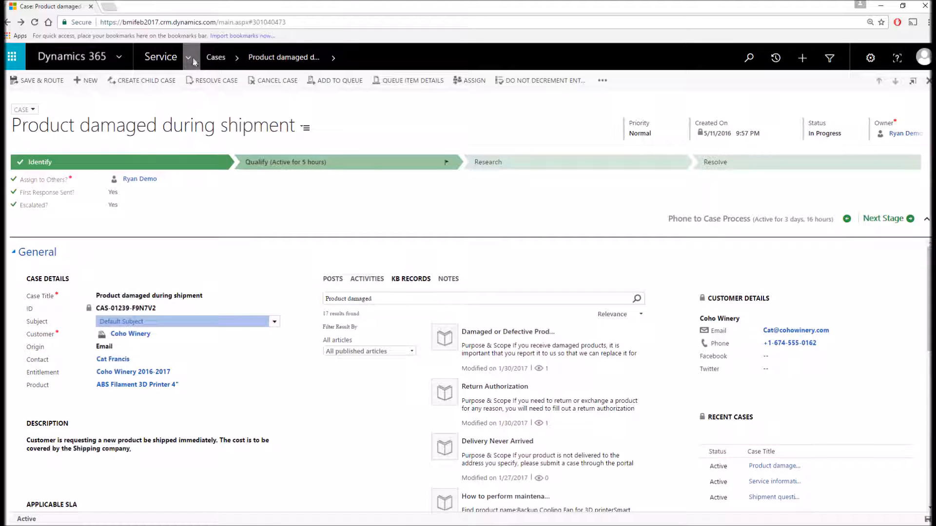
- Go to Queues and pick the Product information required item to work on it
{"action": "left_click", "coordinate": [190, 56]}
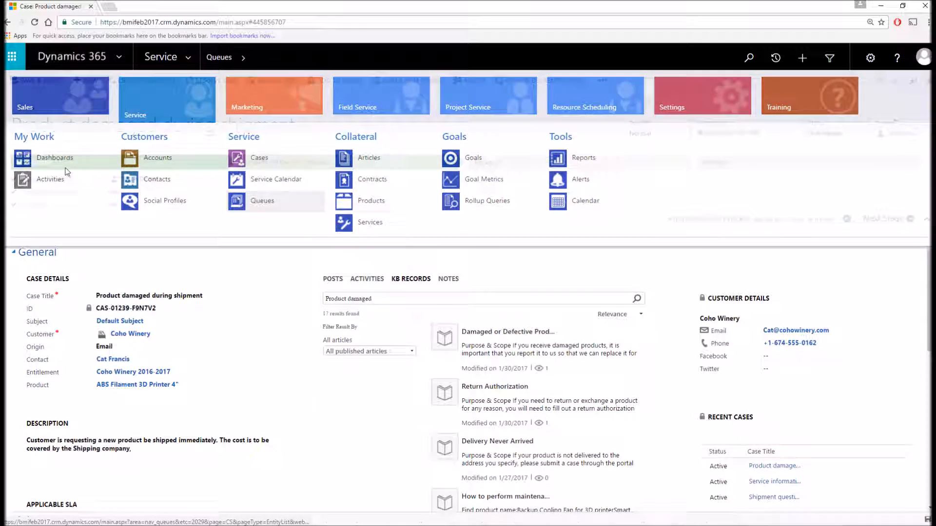
{"action": "left_click", "coordinate": [262, 201]}
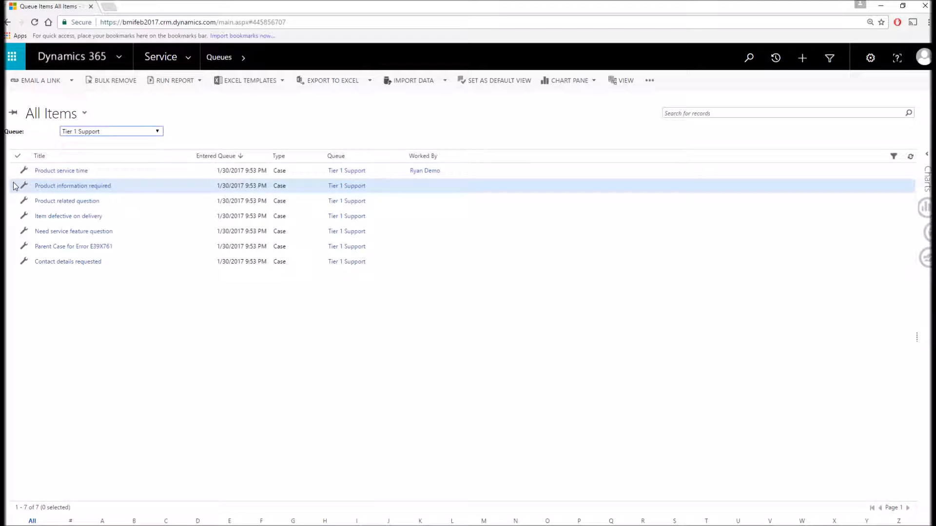
{"action": "left_click", "coordinate": [15, 185]}
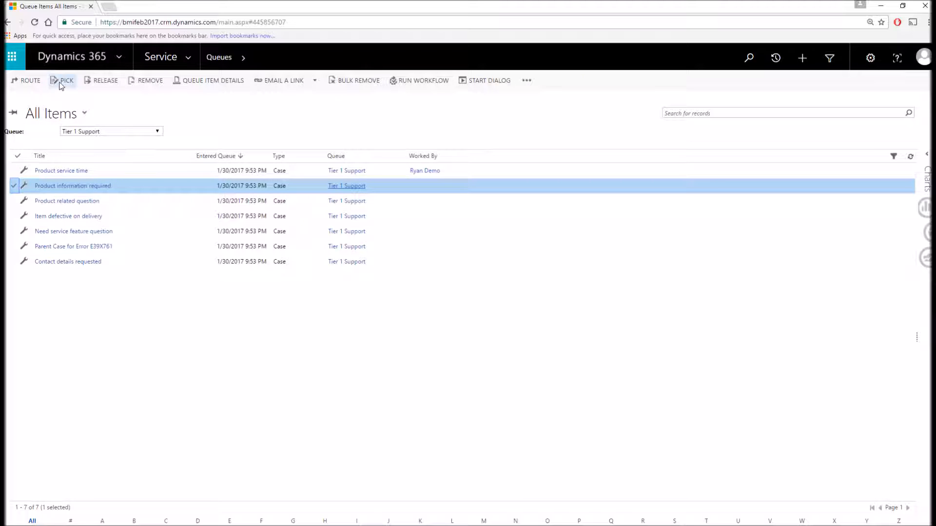
{"action": "left_click", "coordinate": [65, 80]}
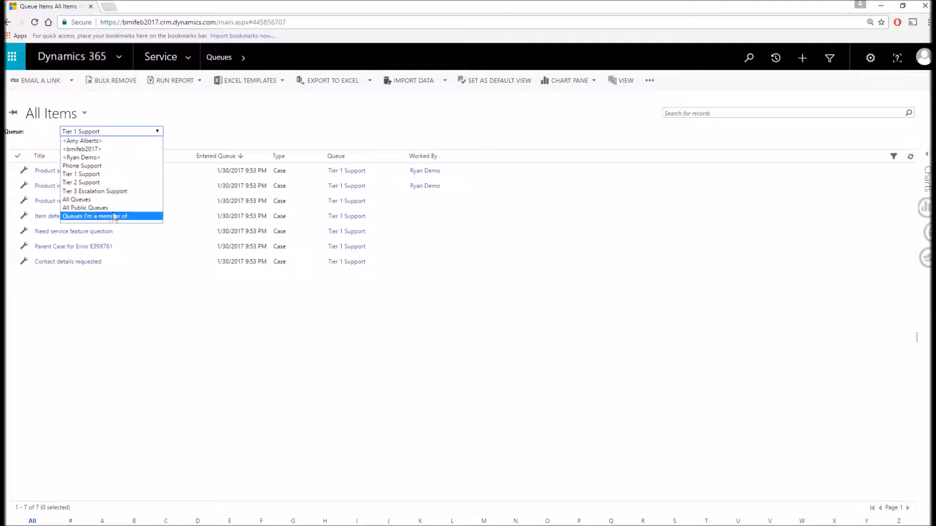
- Filter queue items to Queues I'm a member of
{"action": "left_click", "coordinate": [94, 216]}
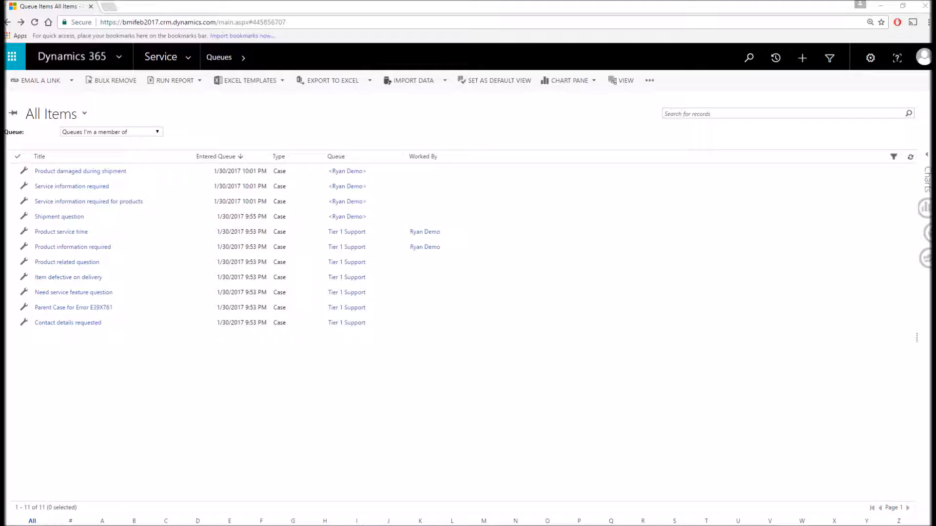
{"action": "mouse_move", "coordinate": [208, 107]}
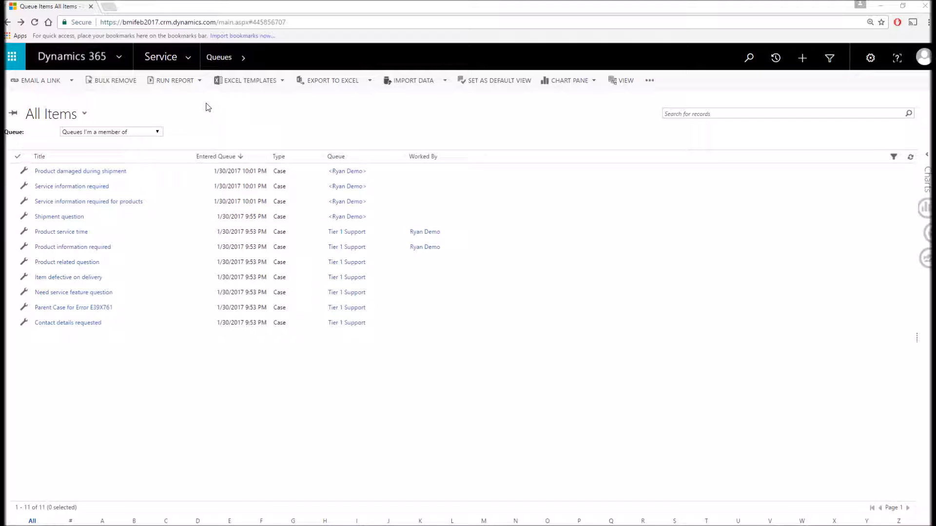
- Go to Dashboards to bring up the Customer Service Representative dashboard
{"action": "left_click", "coordinate": [161, 57]}
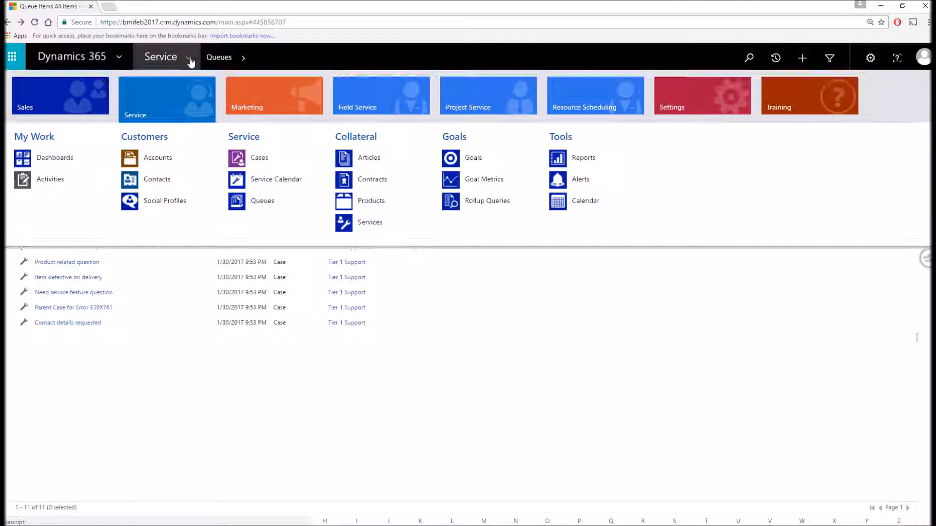
{"action": "left_click", "coordinate": [54, 158]}
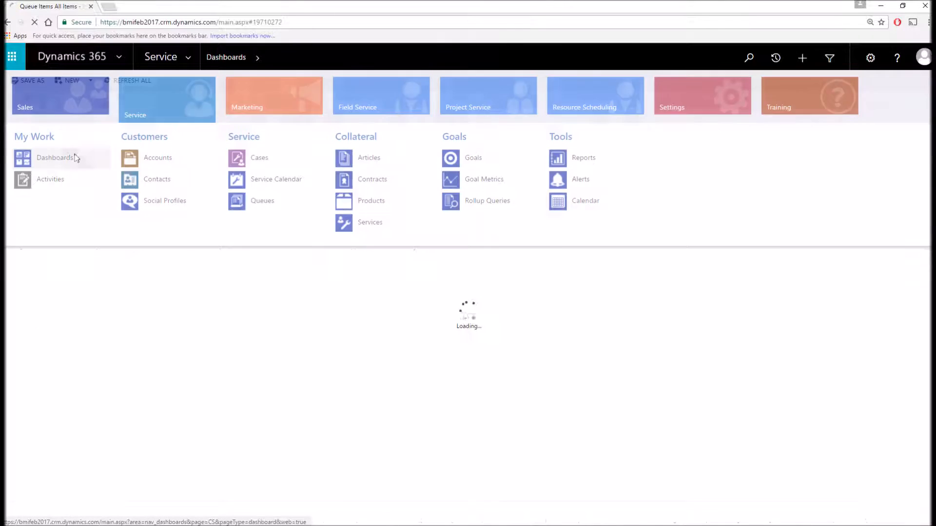
{"action": "left_click", "coordinate": [53, 158]}
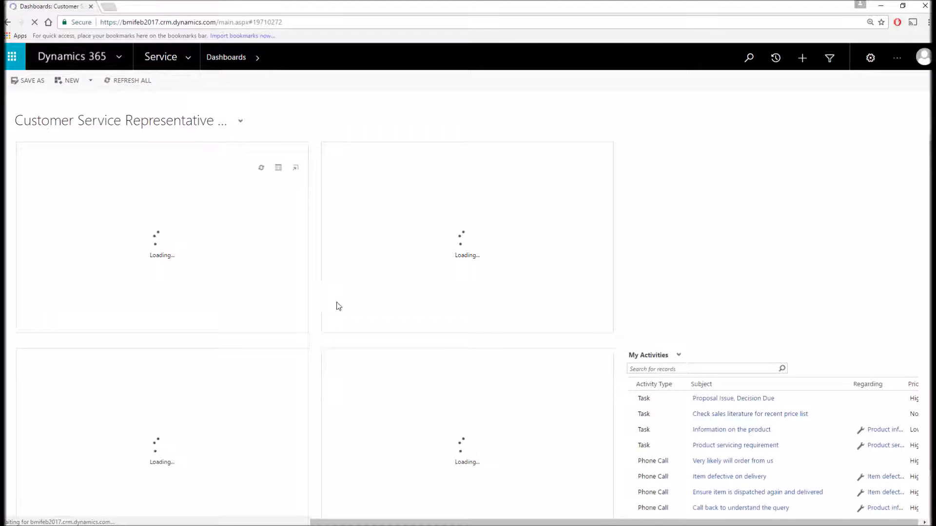